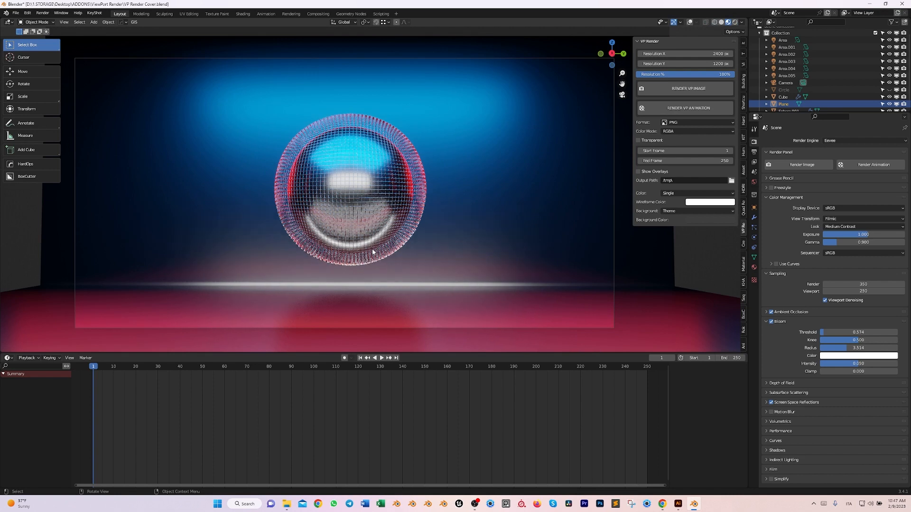
mouse_move(426, 225)
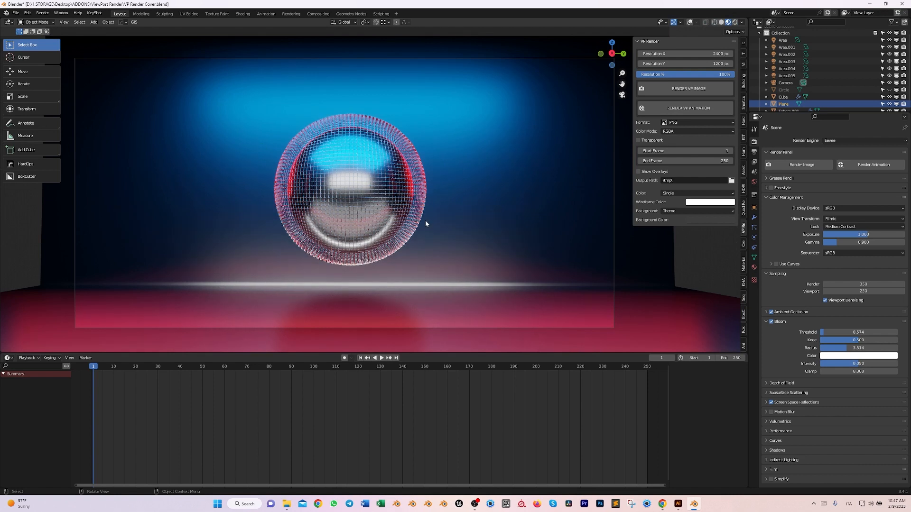
mouse_move(265, 224)
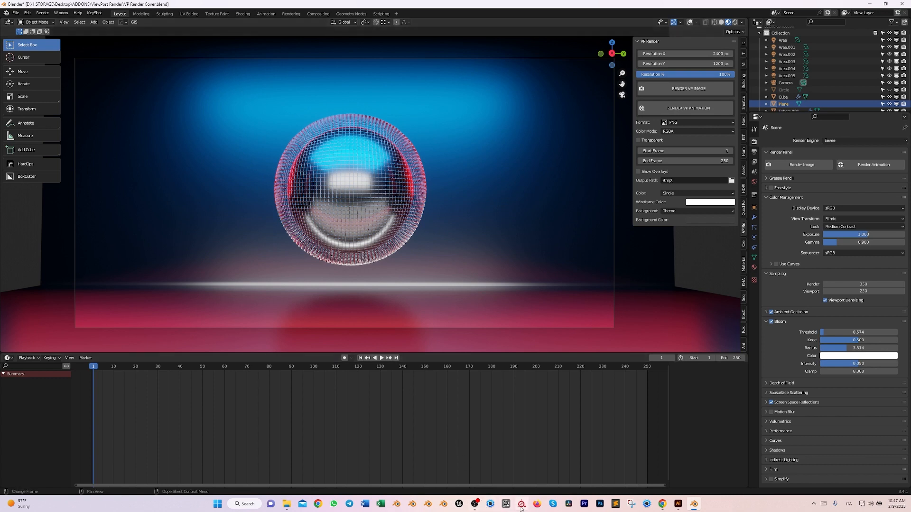
Step: Capture a screenshot of the camera view of the sphere scene
click(521, 504)
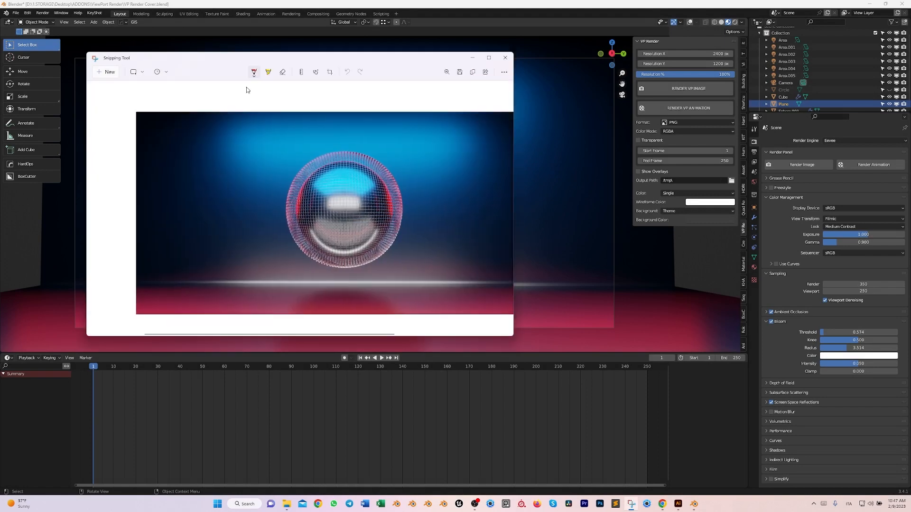
Step: Close the screenshot window and return to the VP Render resolution setting
click(504, 57)
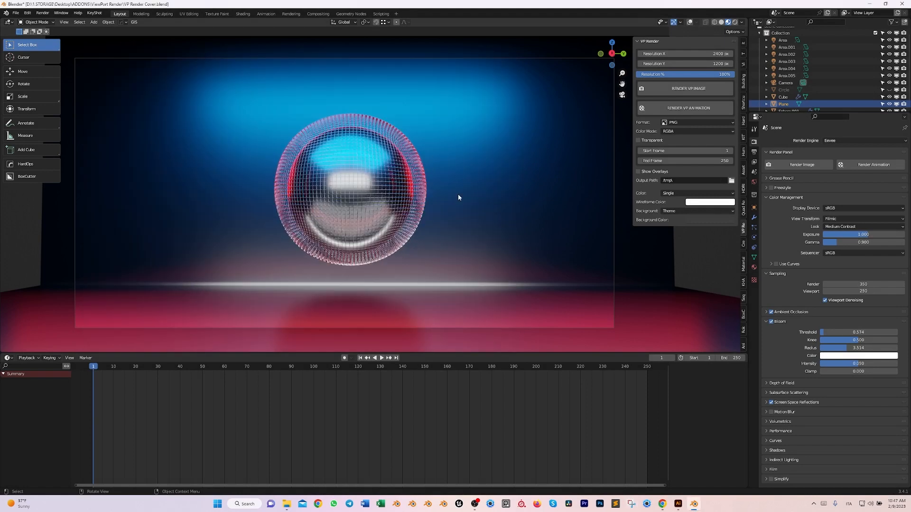
click(688, 88)
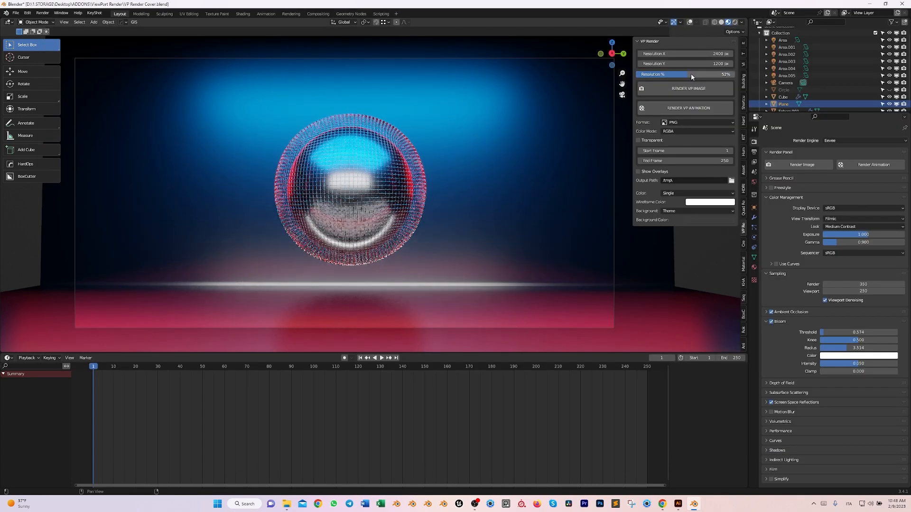
Step: Lower VP Render resolution to 50% and check the scene's output resolution scale matches
drag(698, 74, 692, 74)
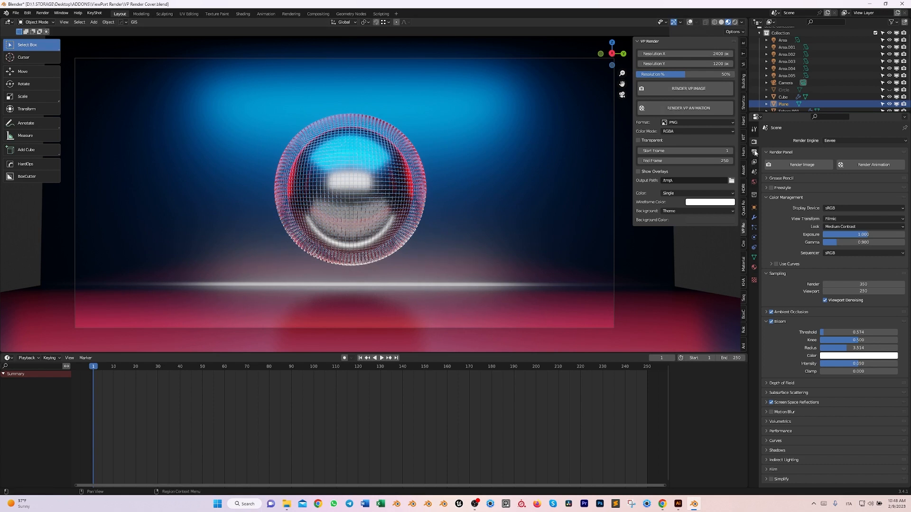
click(754, 162)
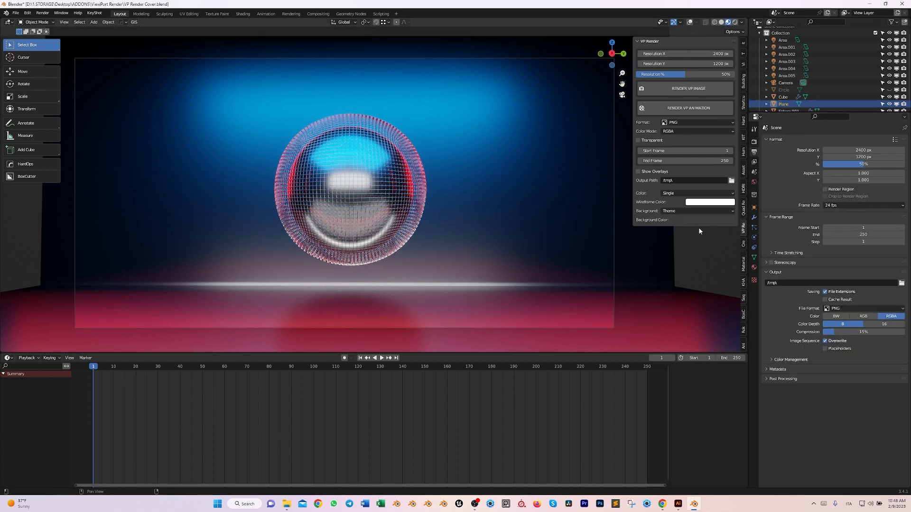
click(697, 130)
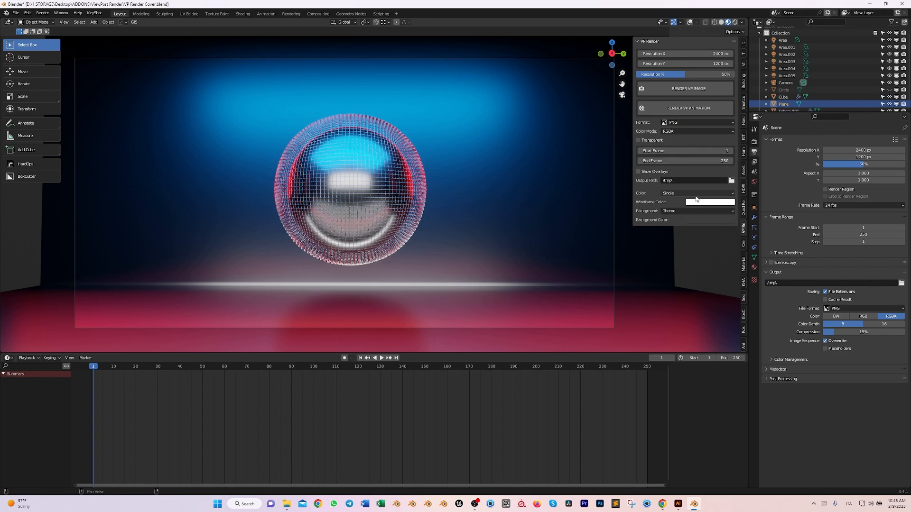
click(688, 88)
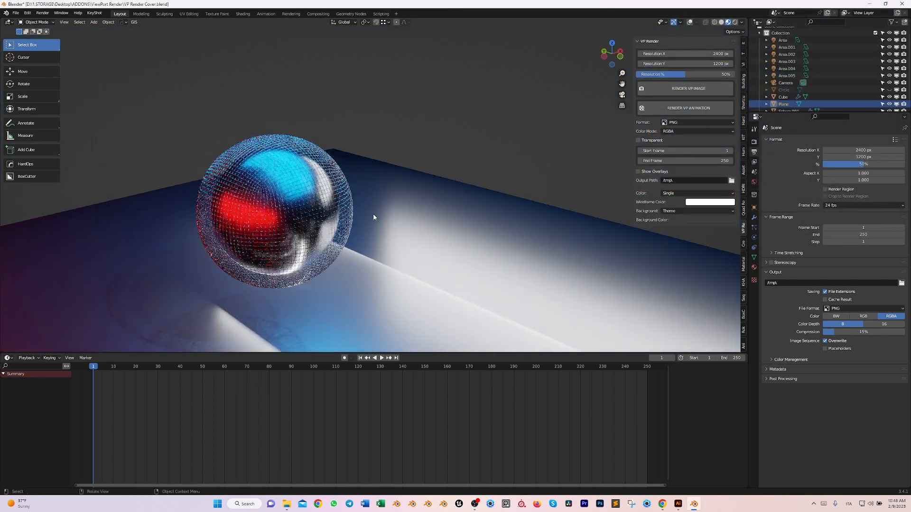
click(688, 88)
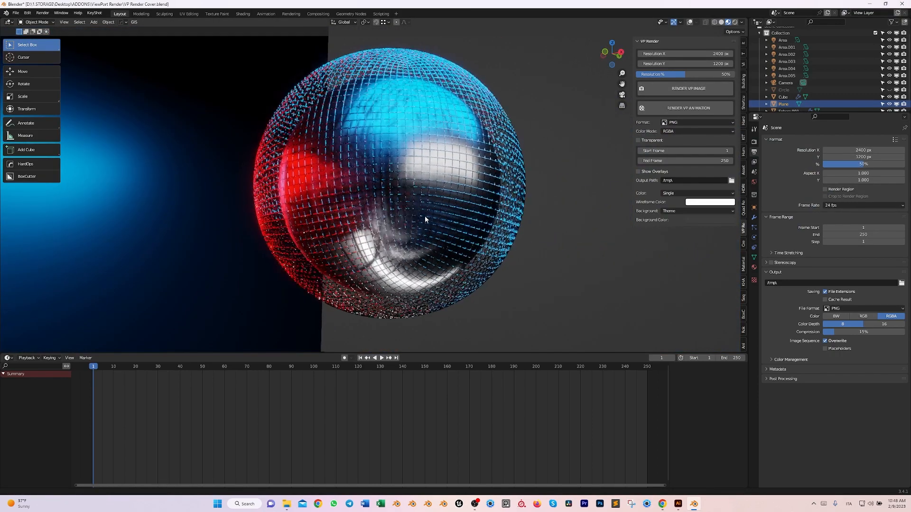
click(688, 88)
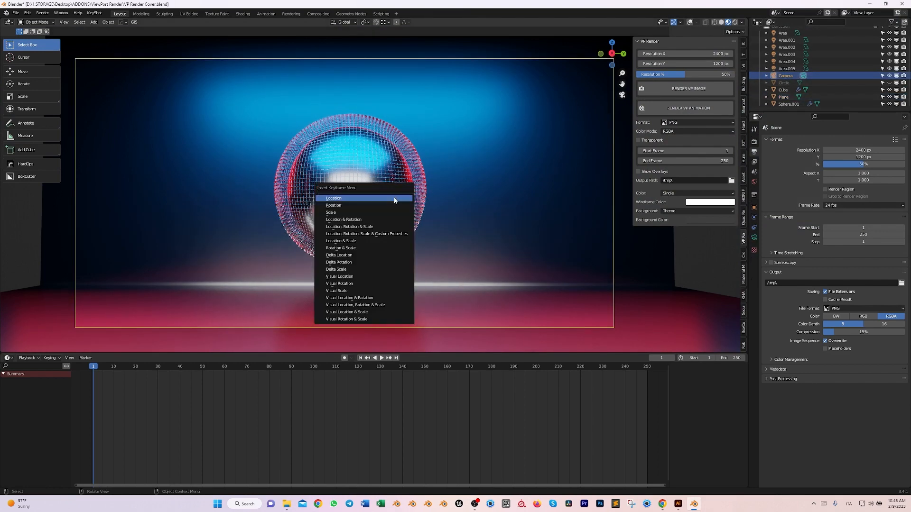
mouse_move(349, 227)
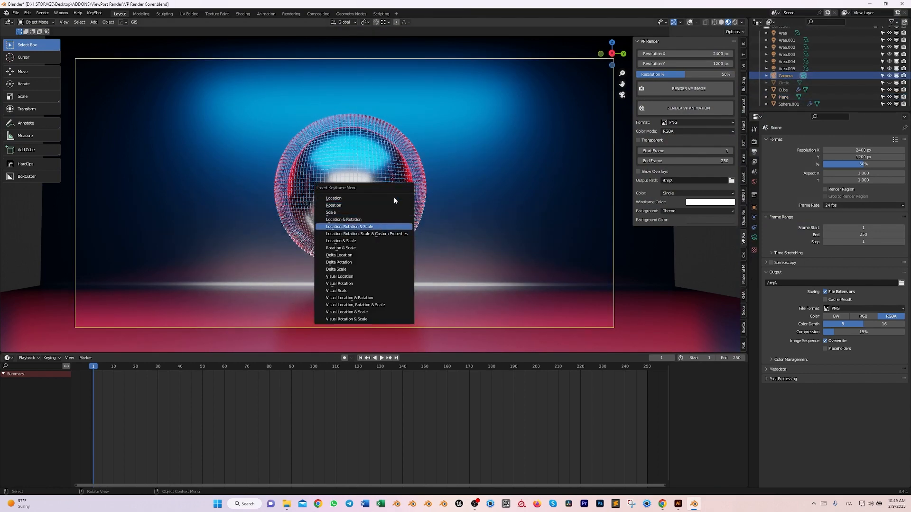
Step: Key the camera's location, rotation and scale at frame 1 and again at frame 50
click(348, 226)
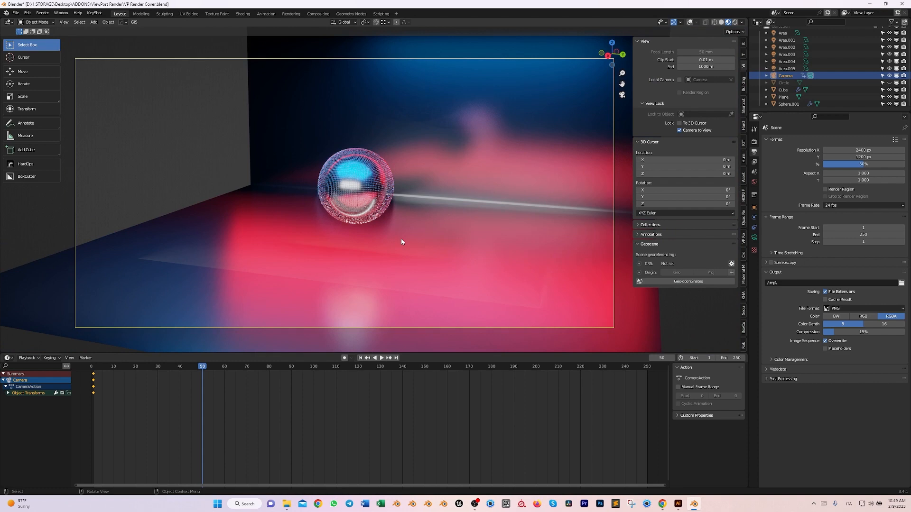
click(381, 358)
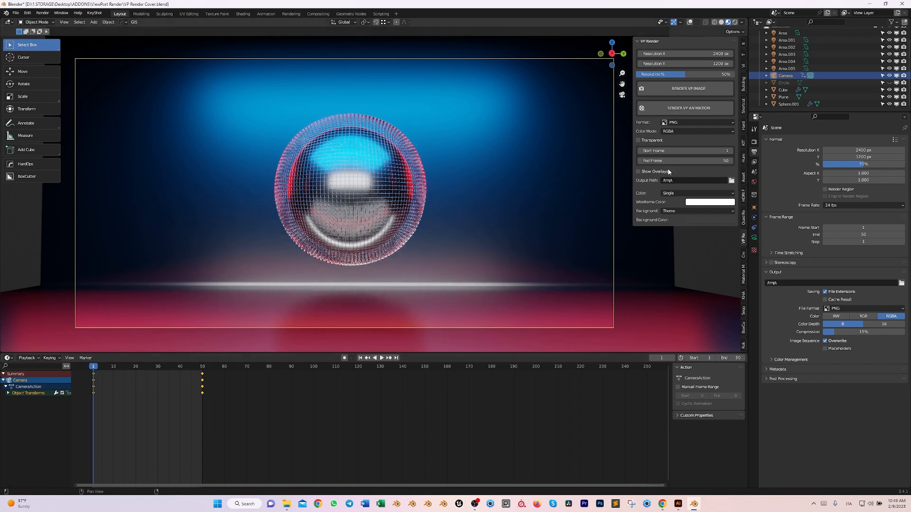
click(688, 88)
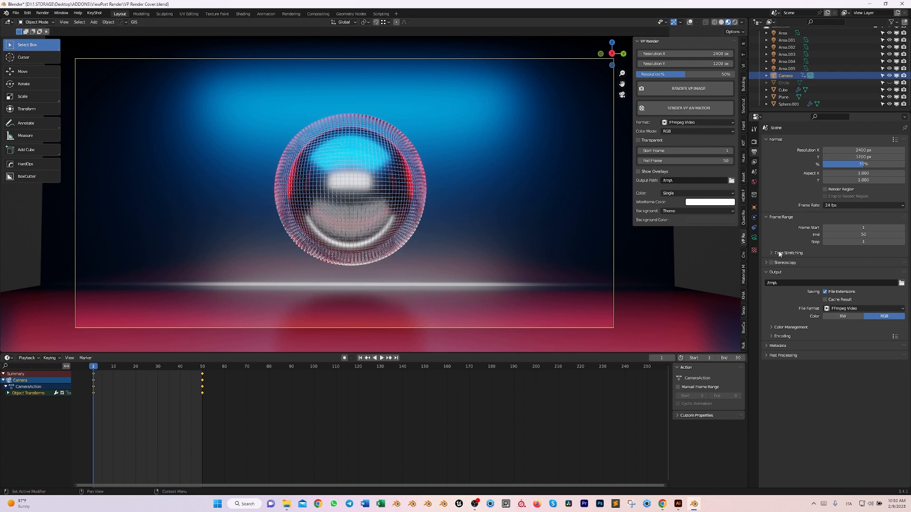
Step: Set the FFmpeg encoding container to MPEG-4 with H.264 video
click(782, 336)
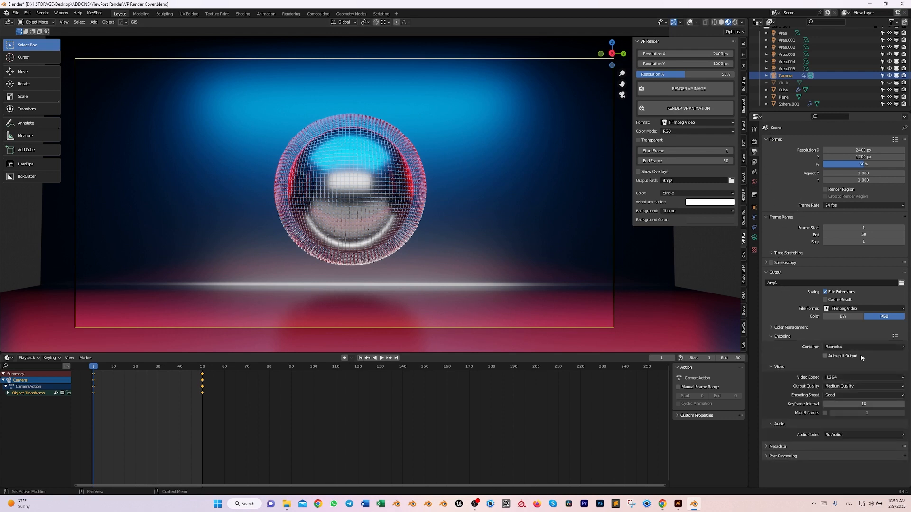
click(863, 348)
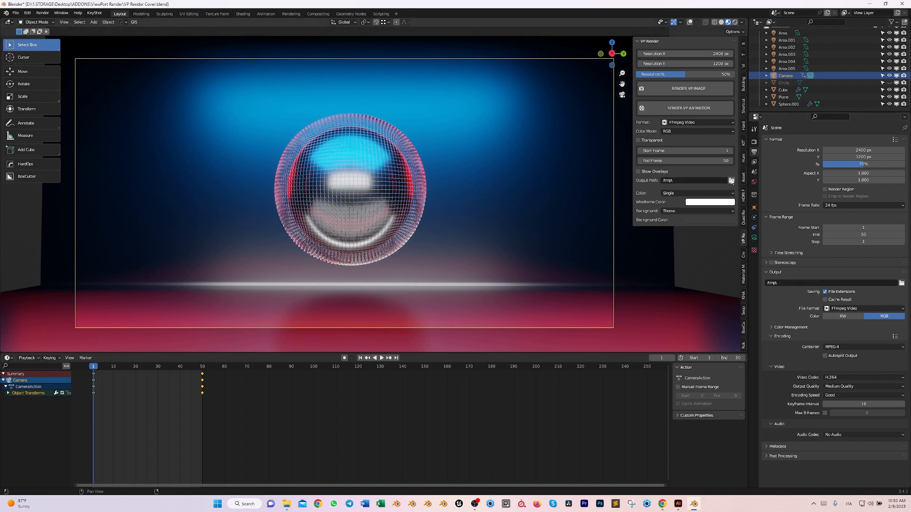
mouse_move(730, 180)
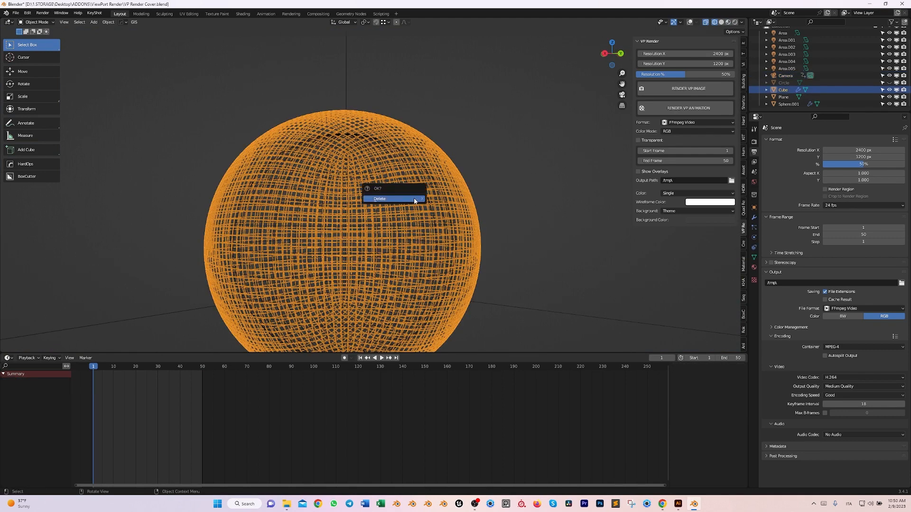
Step: Delete the dense sphere mesh and close the test render preview
click(378, 198)
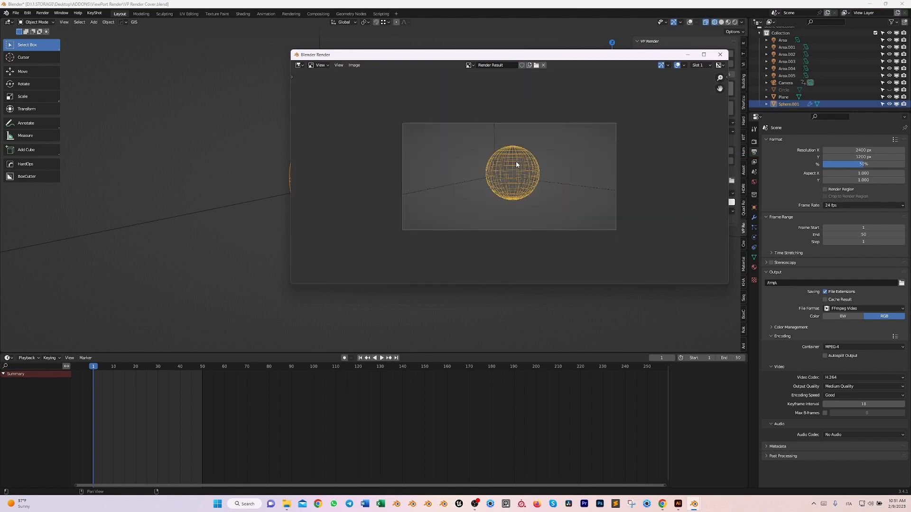
click(721, 54)
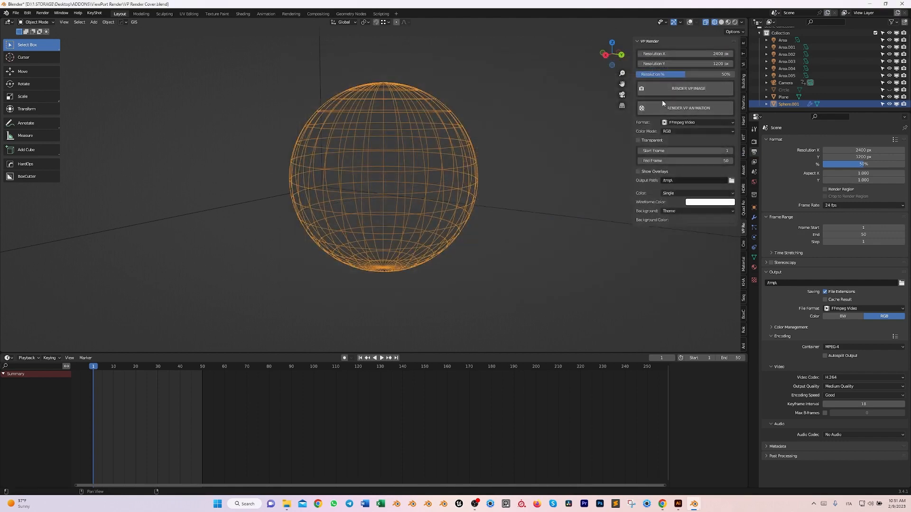
mouse_move(651, 208)
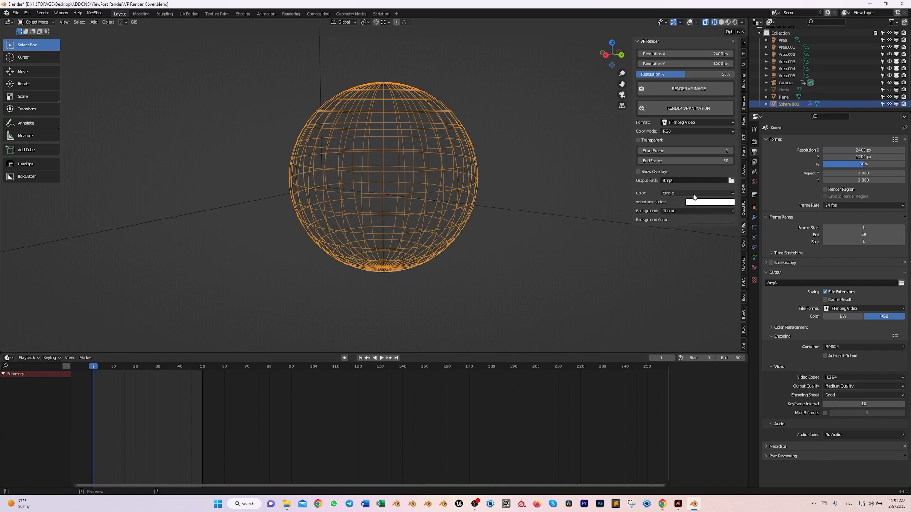
Step: Use the viewport background for wireframe renders and give the floor plane a yellow wire colour
click(696, 211)
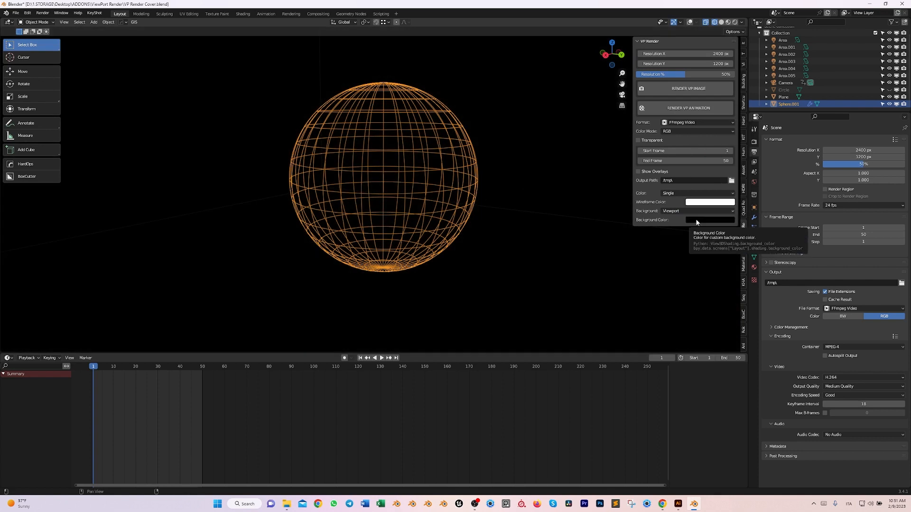
mouse_move(715, 201)
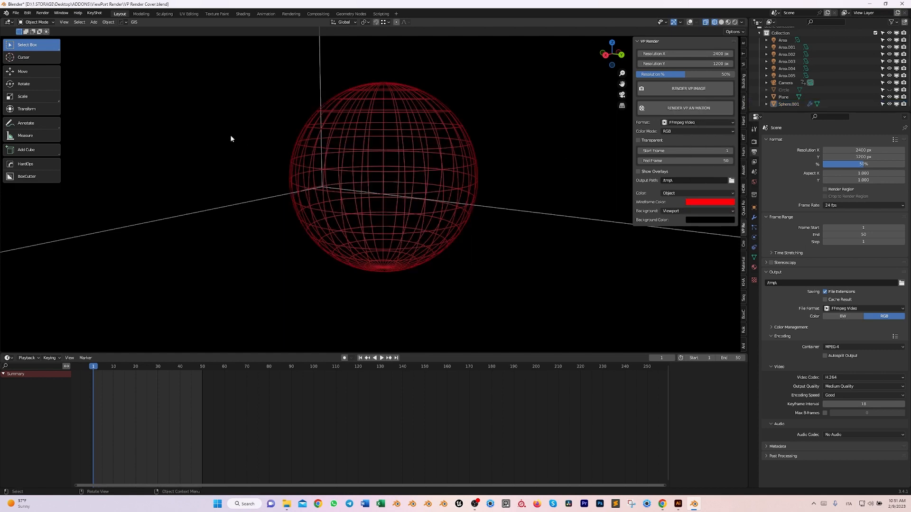
click(783, 97)
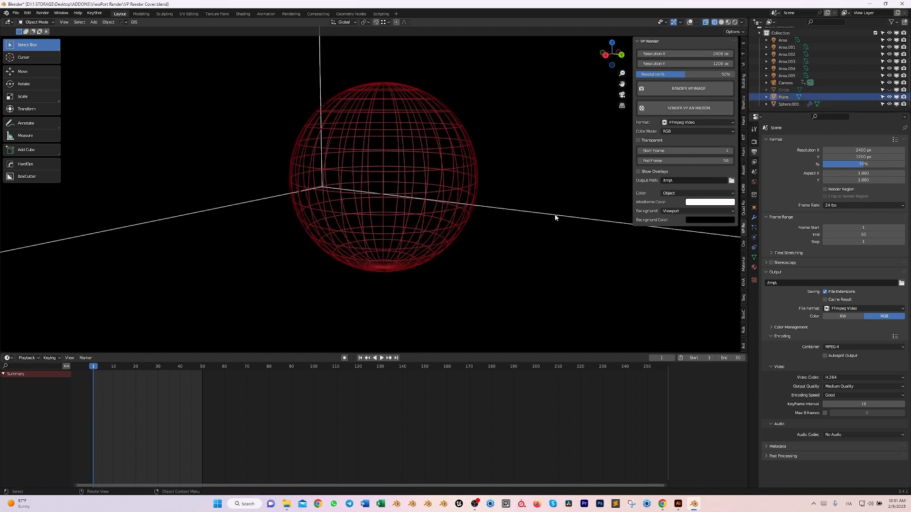
click(709, 201)
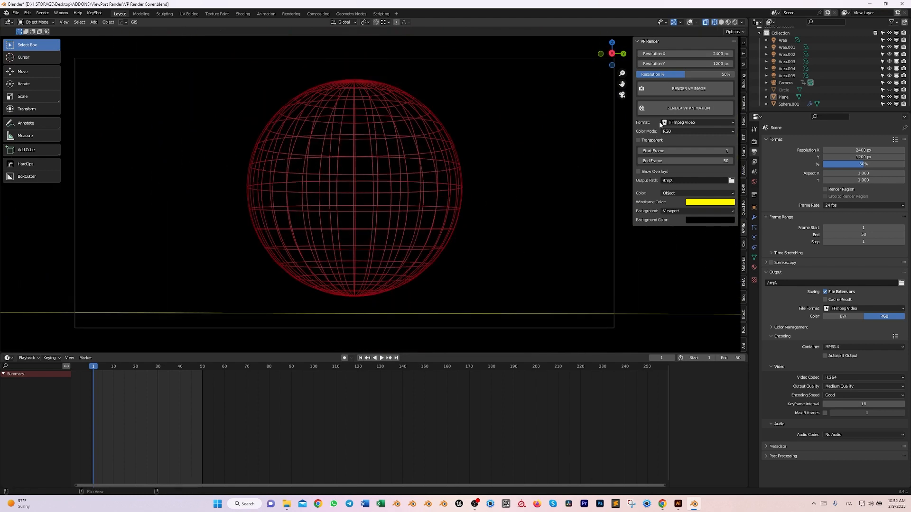
Step: Render a shaded VP image of the chrome sphere scene
click(688, 88)
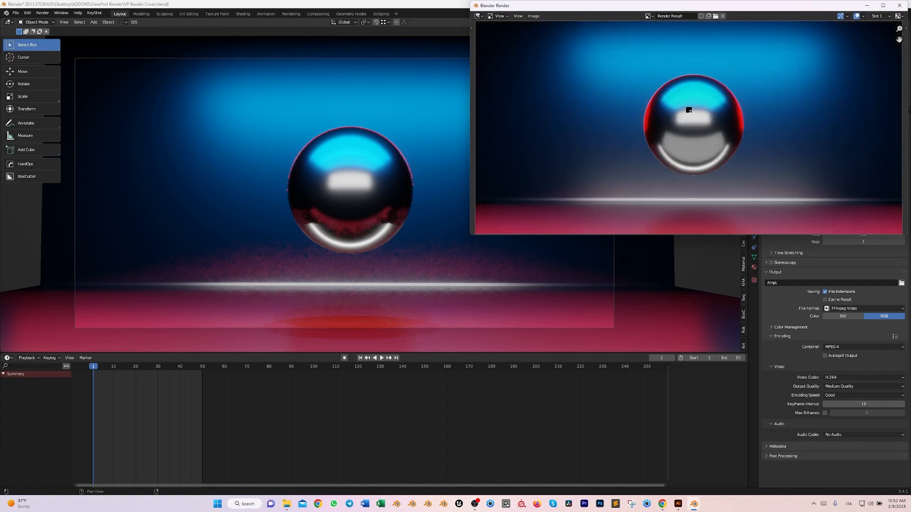
Step: Render the camera animation to MP4 and scrub the timeline to frame 12
click(388, 358)
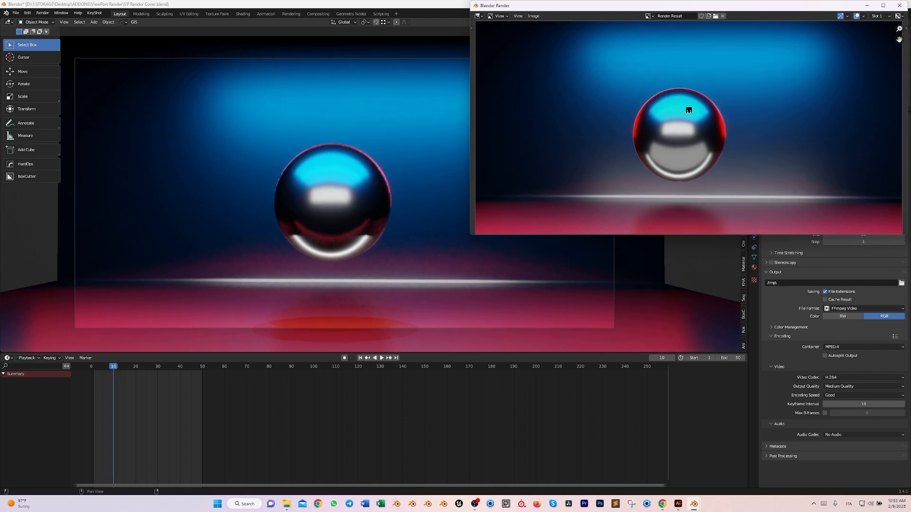
click(117, 366)
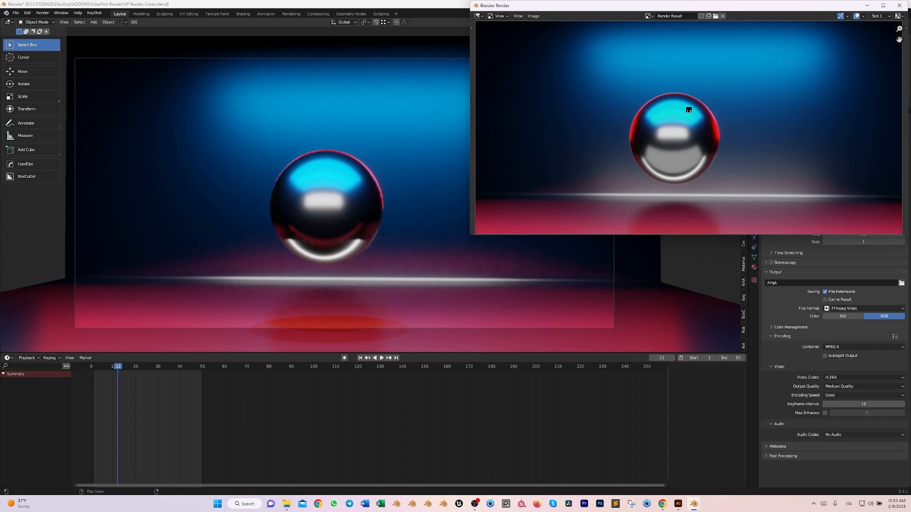